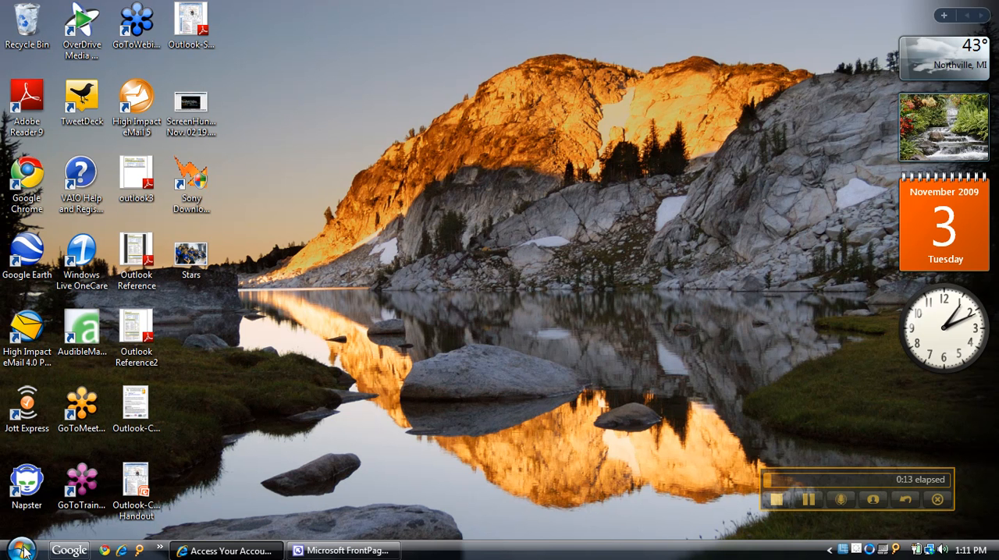
# Step: Reach Mail Setup via Properties of the Start menu's E-mail (Microsoft Office Outlook) entry
pyautogui.click(22, 550)
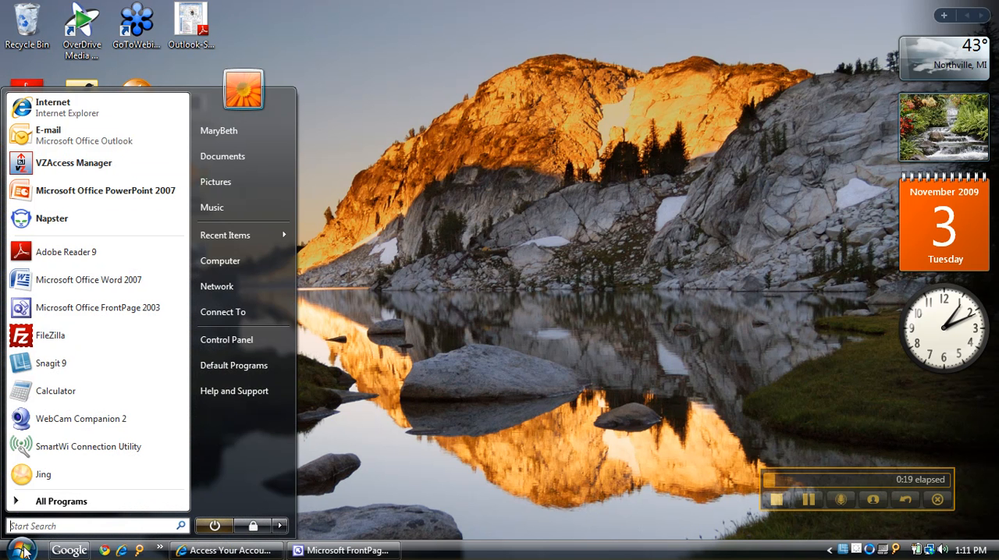
pyautogui.moveTo(65, 150)
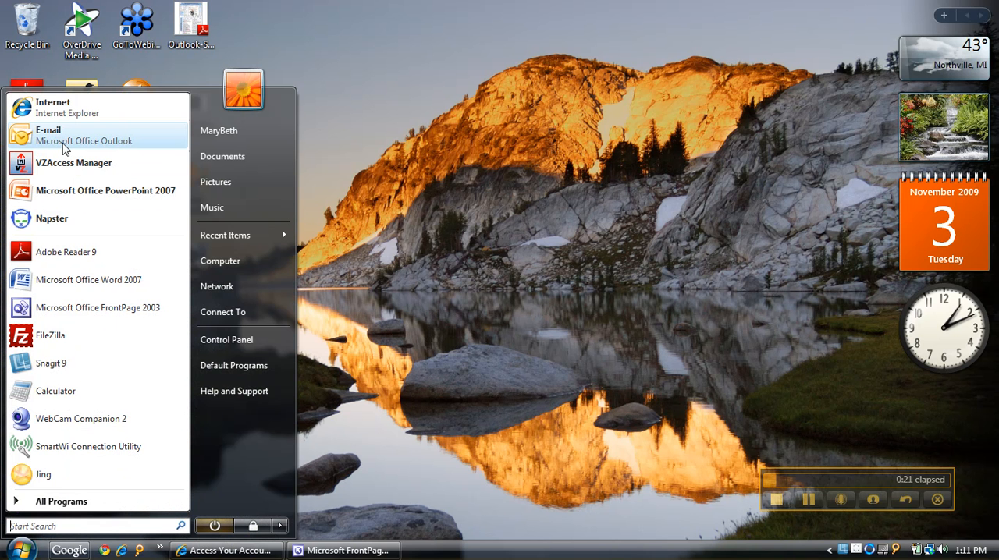
pyautogui.moveTo(62, 140)
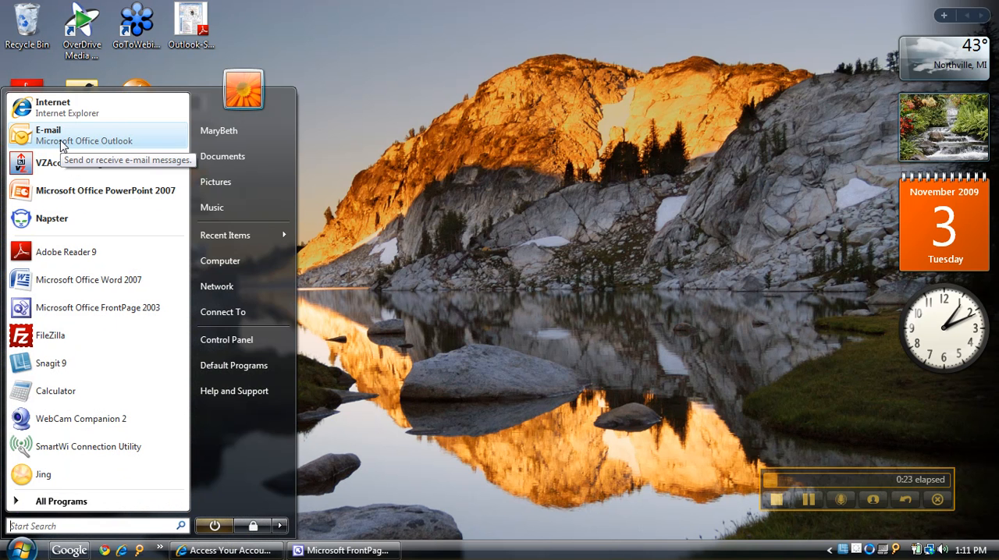
pyautogui.rightClick(59, 141)
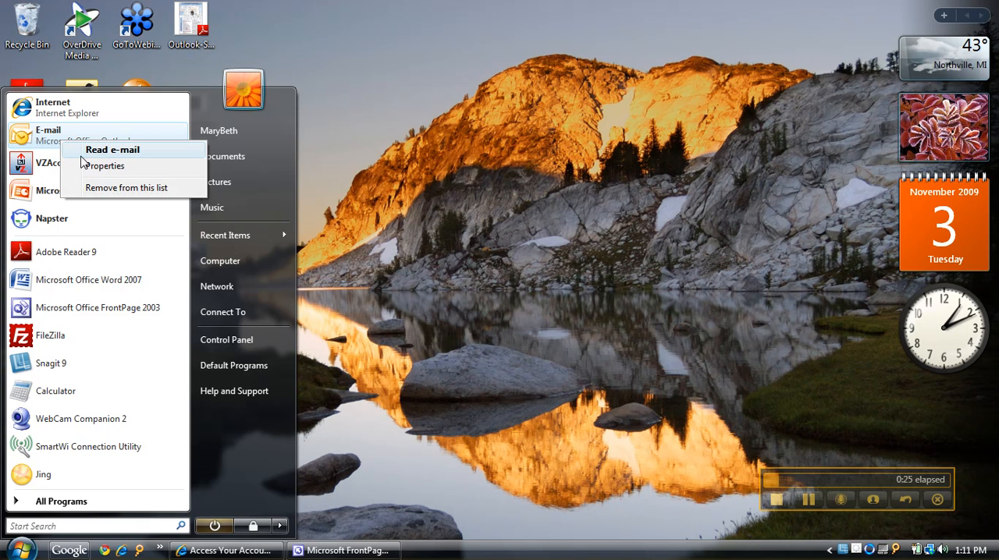
pyautogui.moveTo(103, 165)
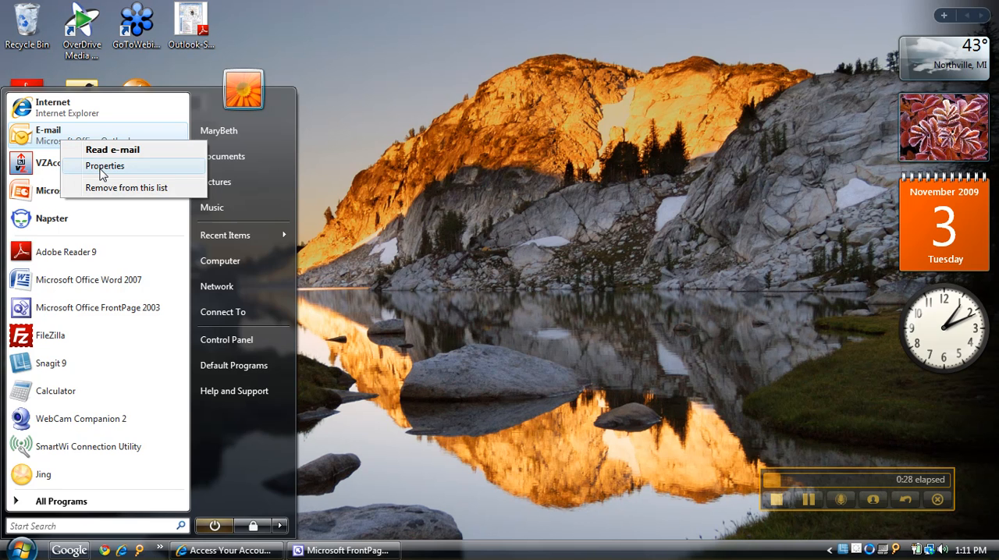
pyautogui.click(105, 165)
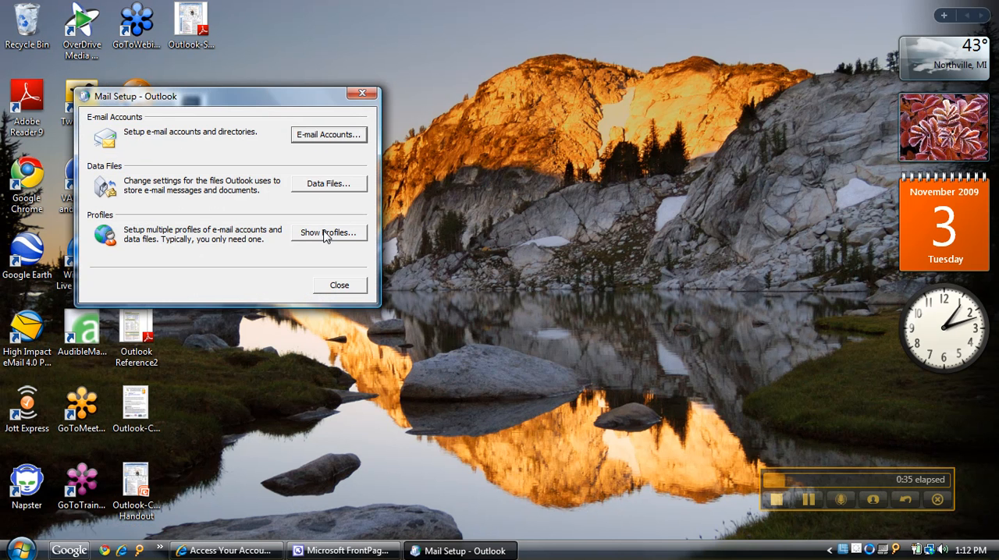
# Step: Show the mail profiles list and set startup to 'Always use this profile' with Outlook
pyautogui.click(328, 233)
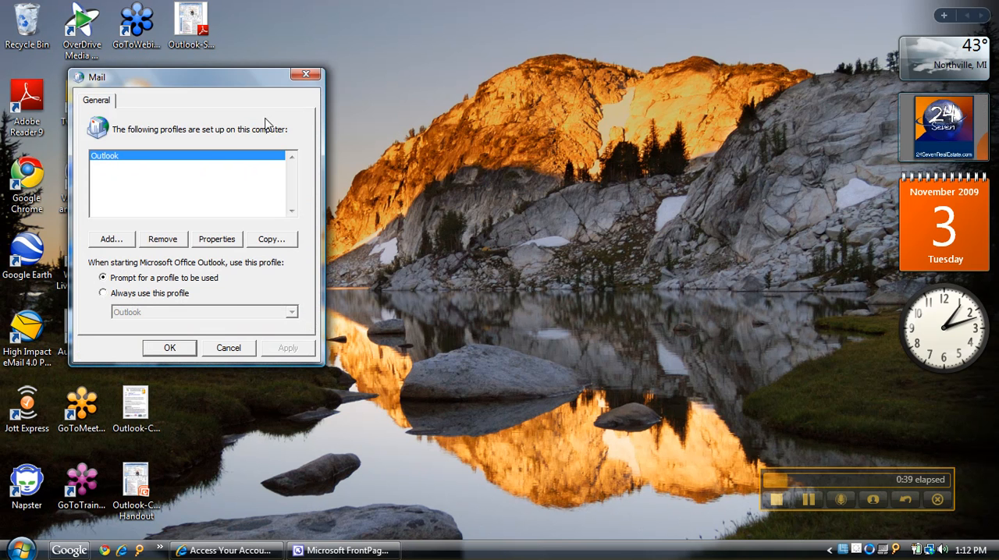
pyautogui.moveTo(195, 77); pyautogui.dragTo(325, 124)
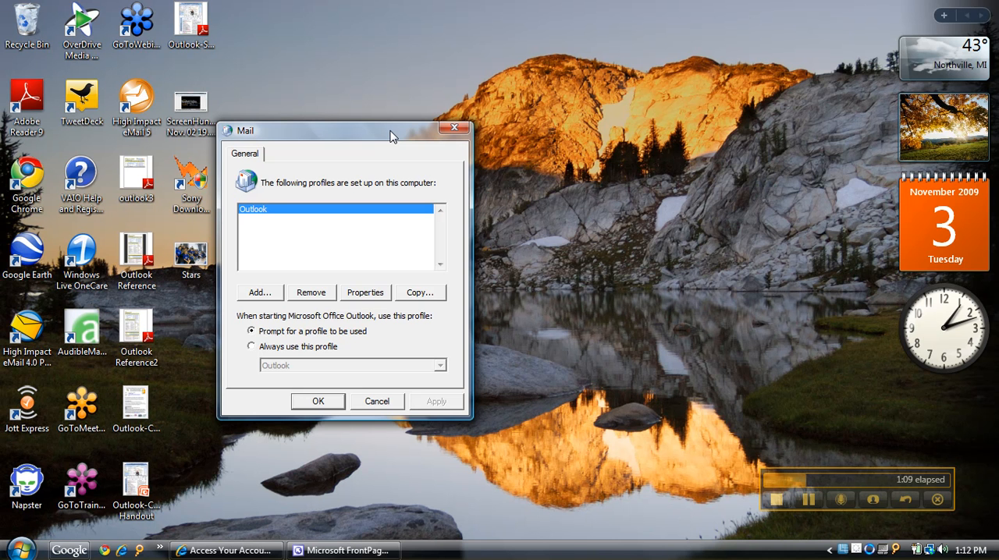
pyautogui.moveTo(259, 296)
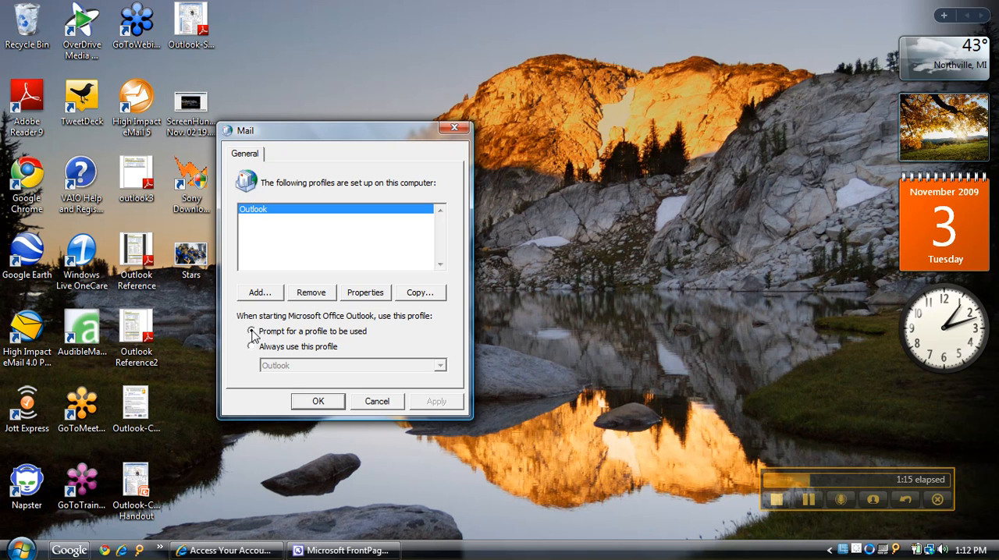
pyautogui.click(252, 330)
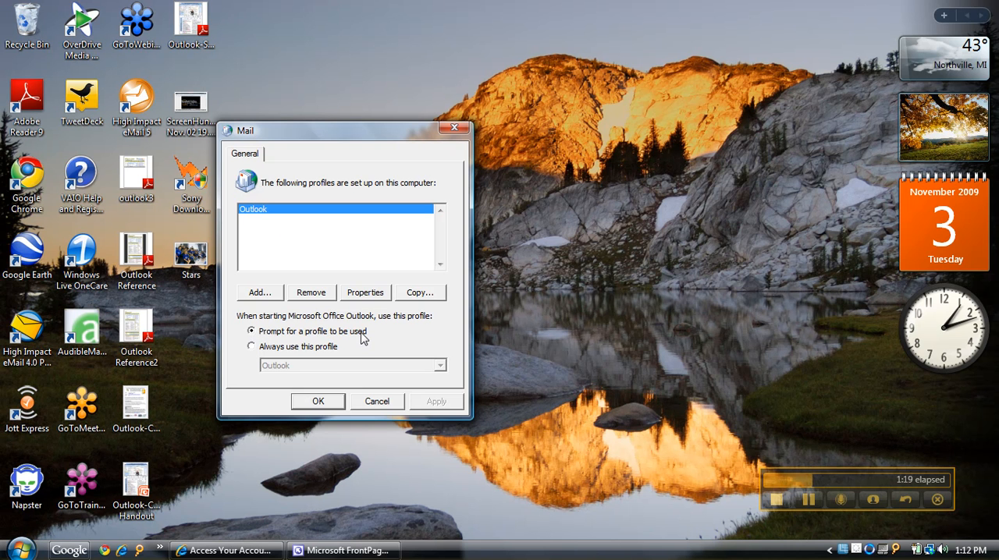
pyautogui.moveTo(257, 350)
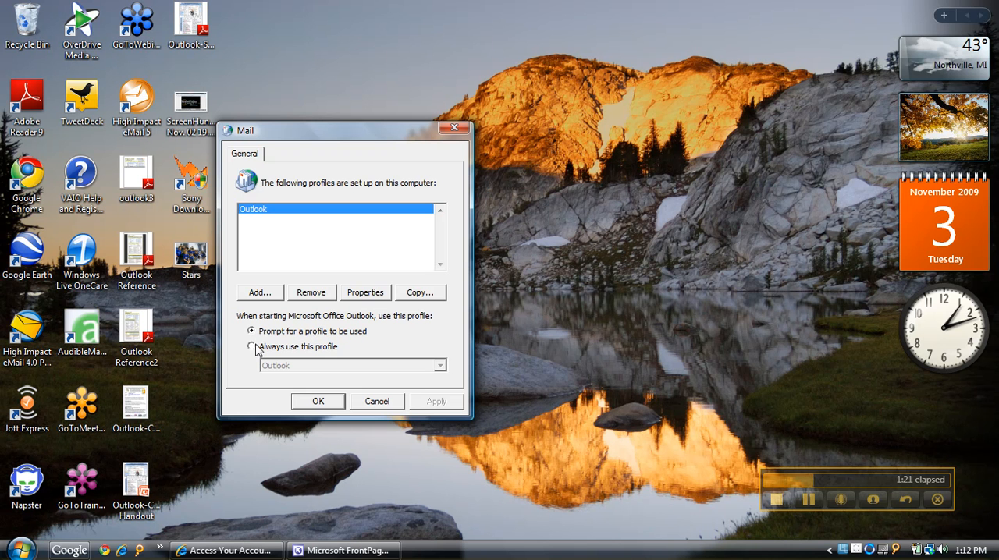
pyautogui.moveTo(257, 347)
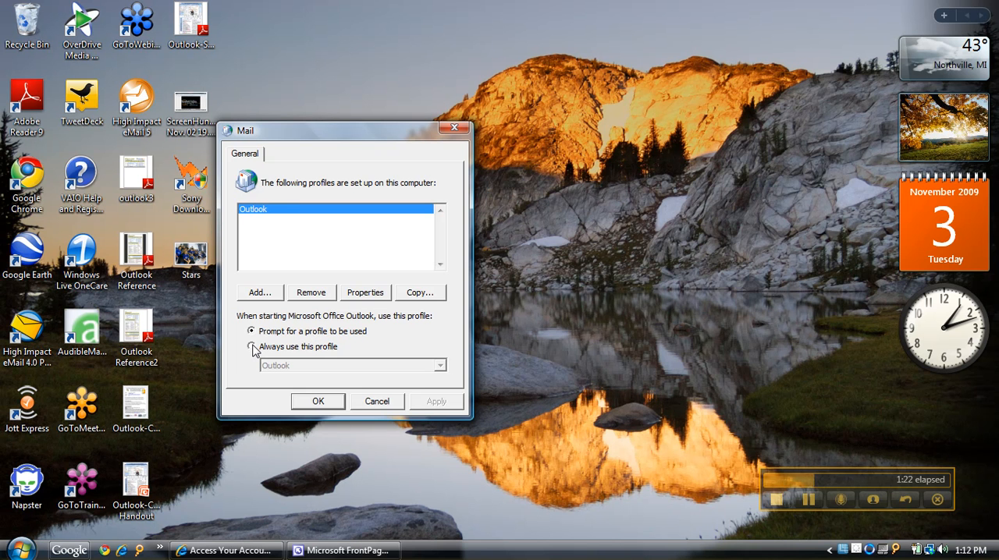
pyautogui.click(253, 346)
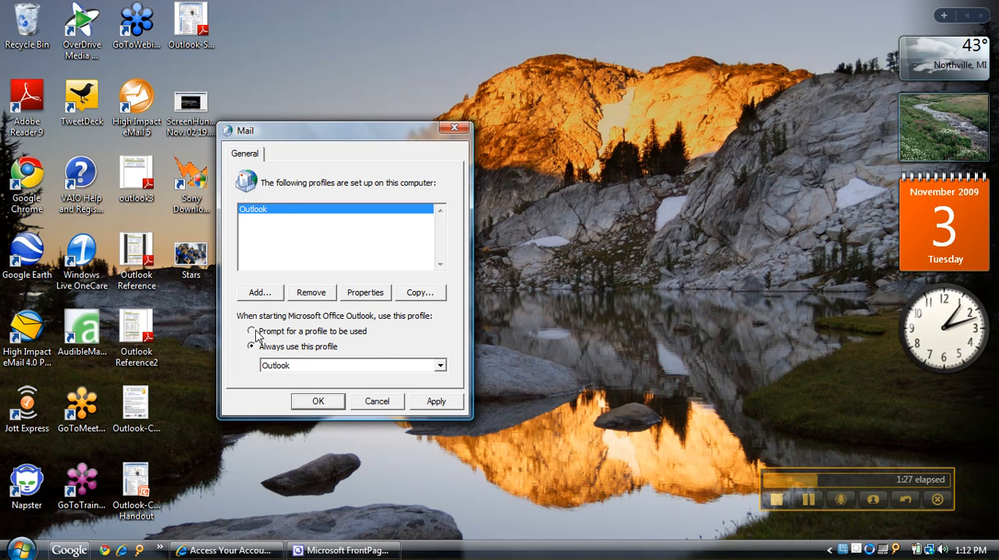
# Step: Switch back to 'Prompt for a profile to be used' and add a new profile named MB
pyautogui.click(251, 331)
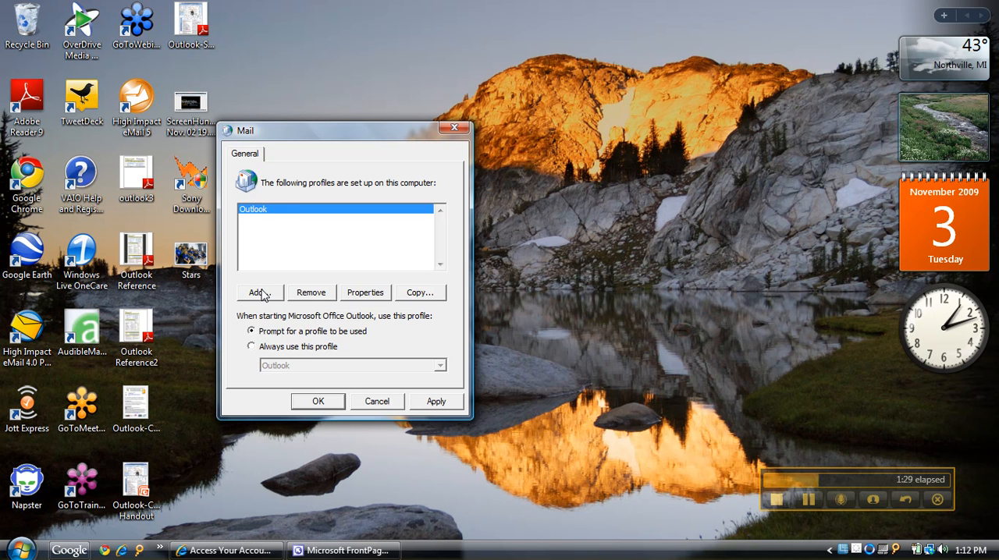
pyautogui.click(258, 293)
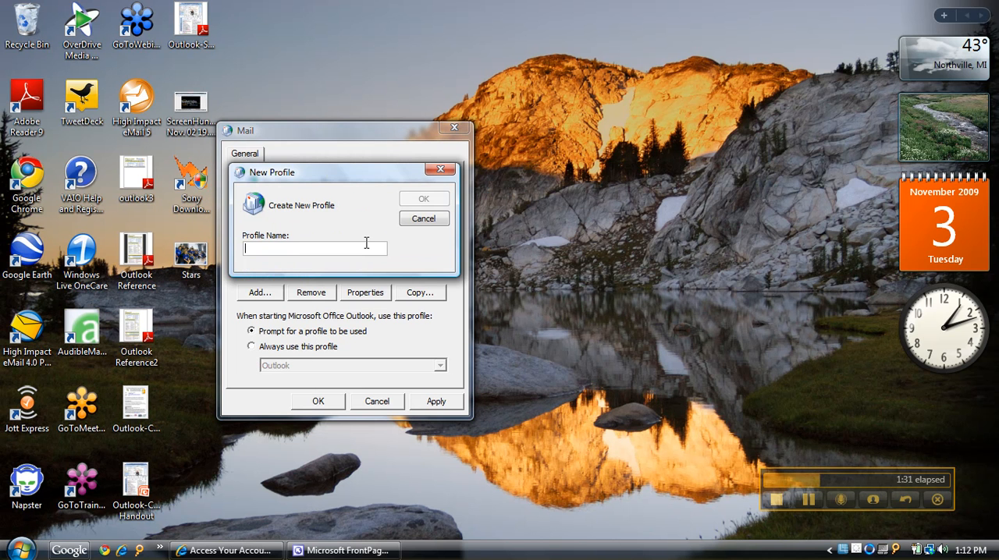
pyautogui.write('MB')
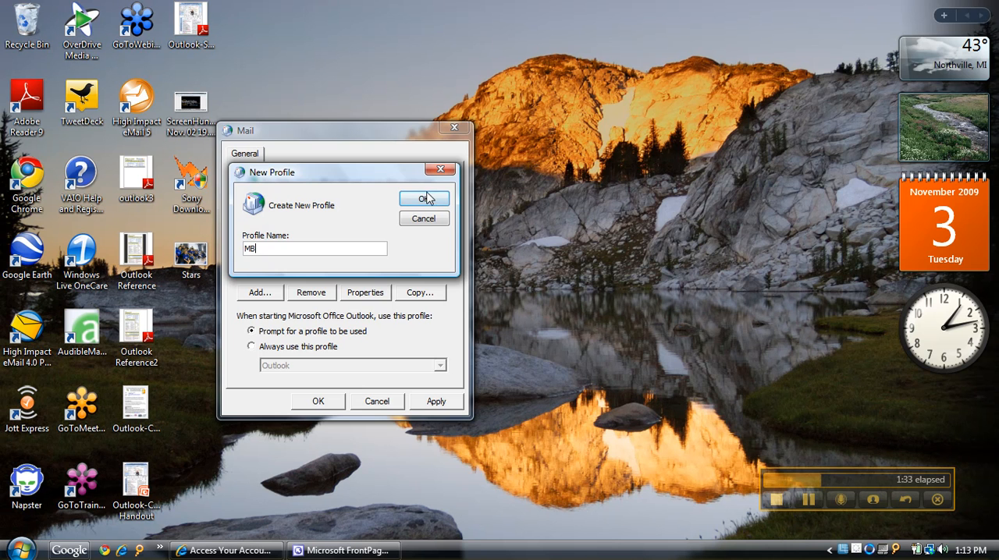
pyautogui.click(425, 198)
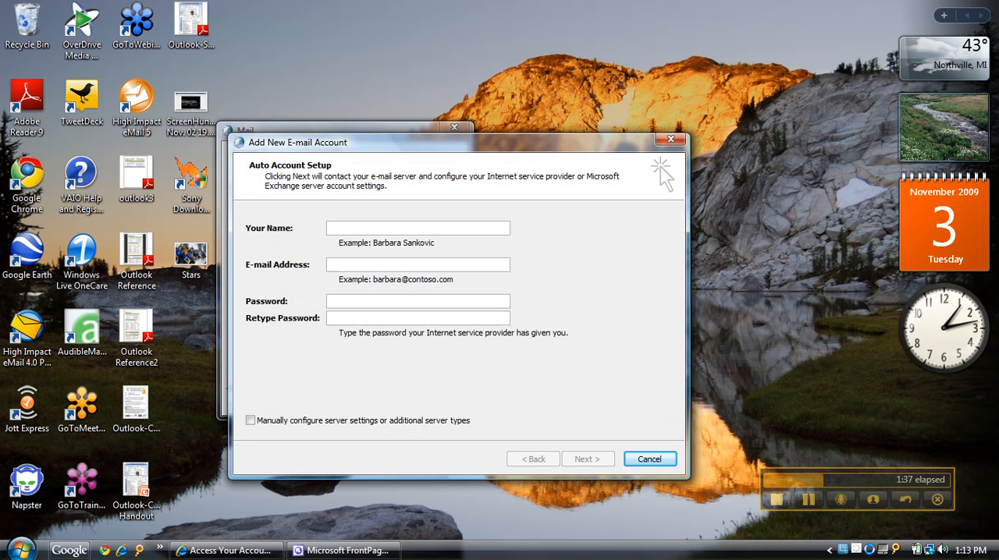
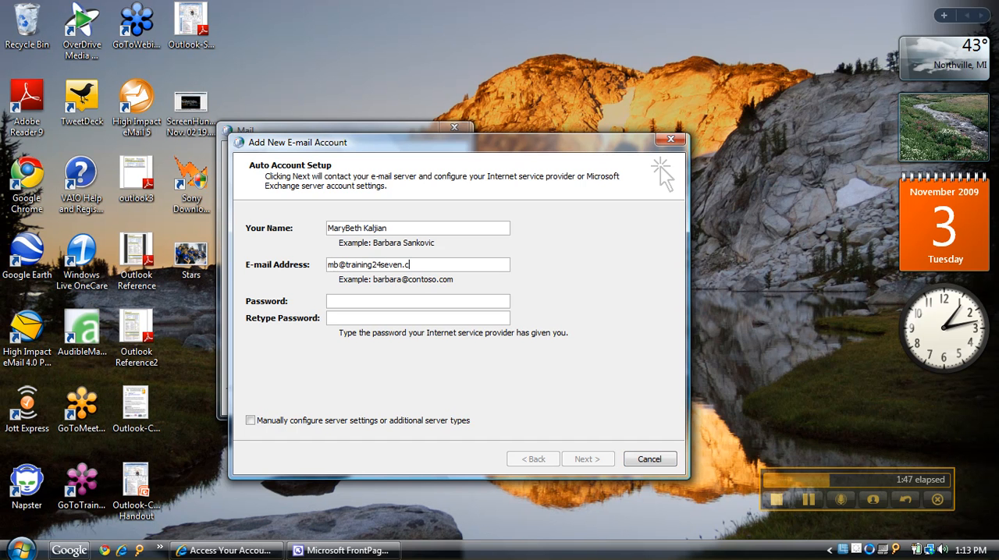
pyautogui.write('*****')
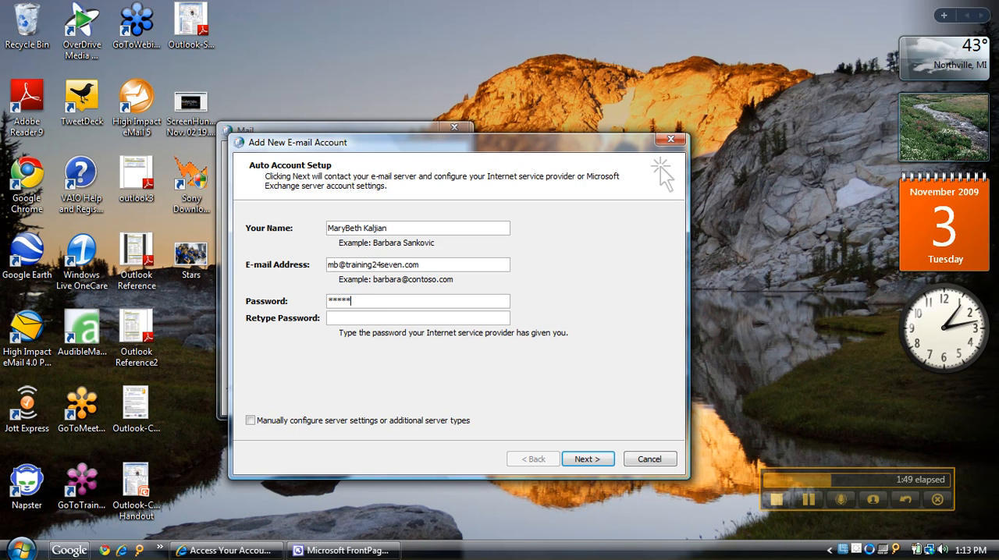
pyautogui.write('*')
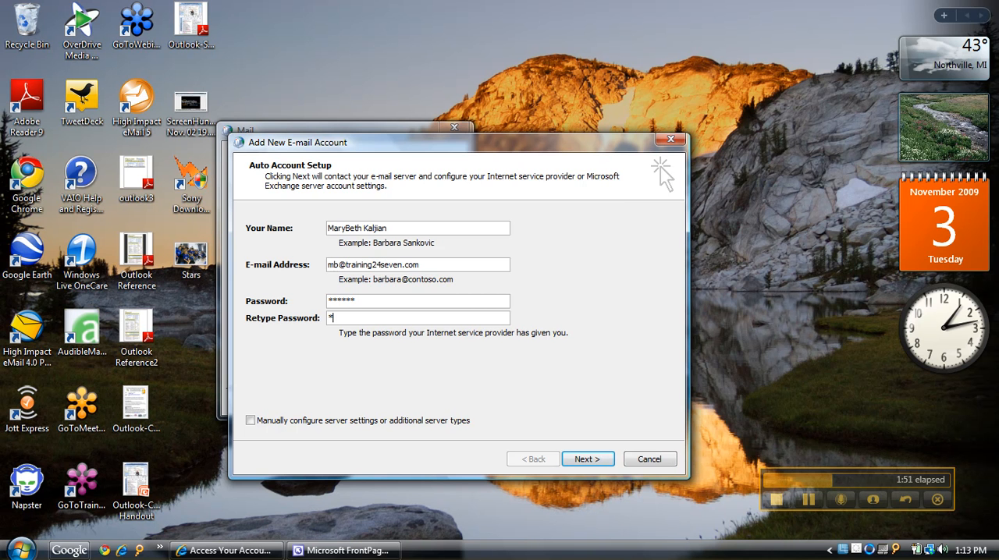
pyautogui.write('******')
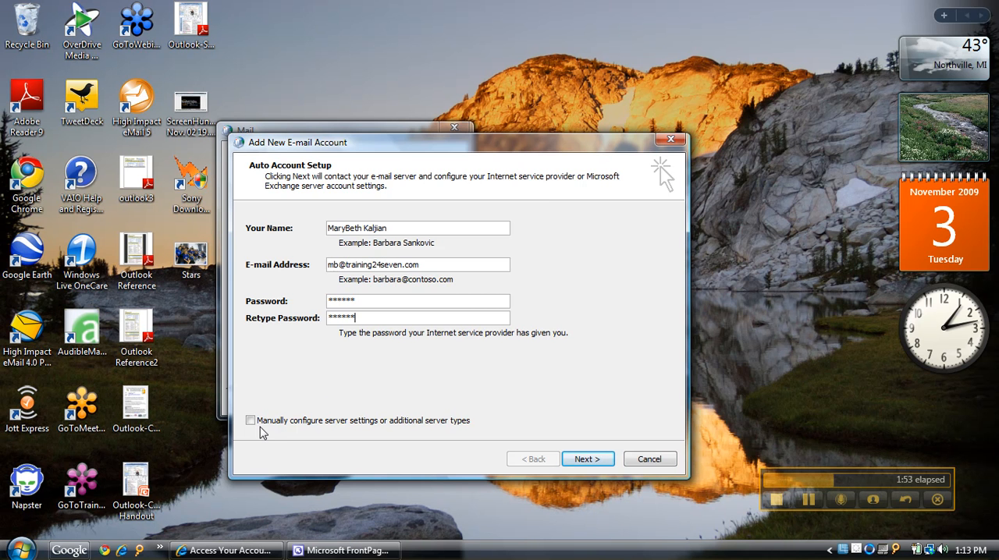
# Step: Tick 'Manually configure server settings or additional server types'
pyautogui.click(249, 420)
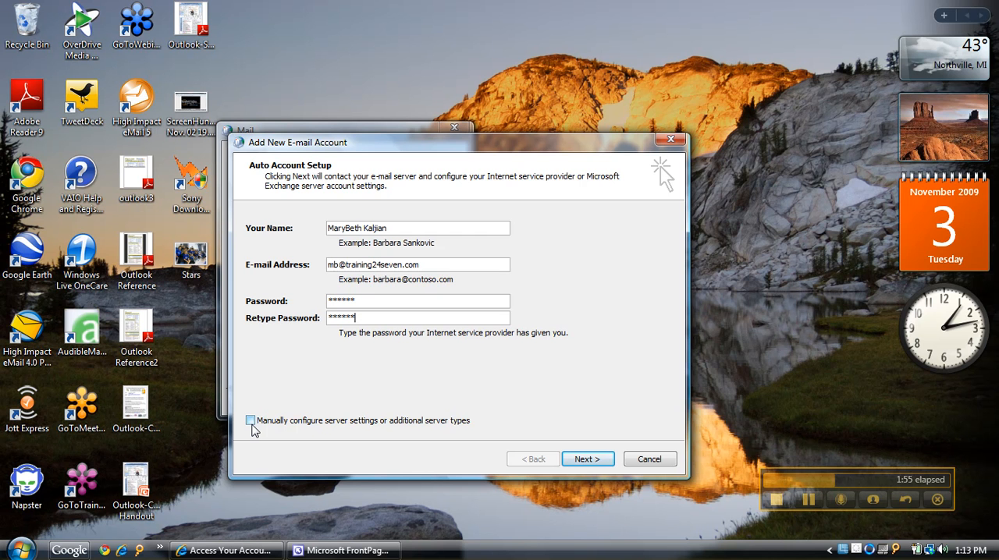
pyautogui.click(250, 420)
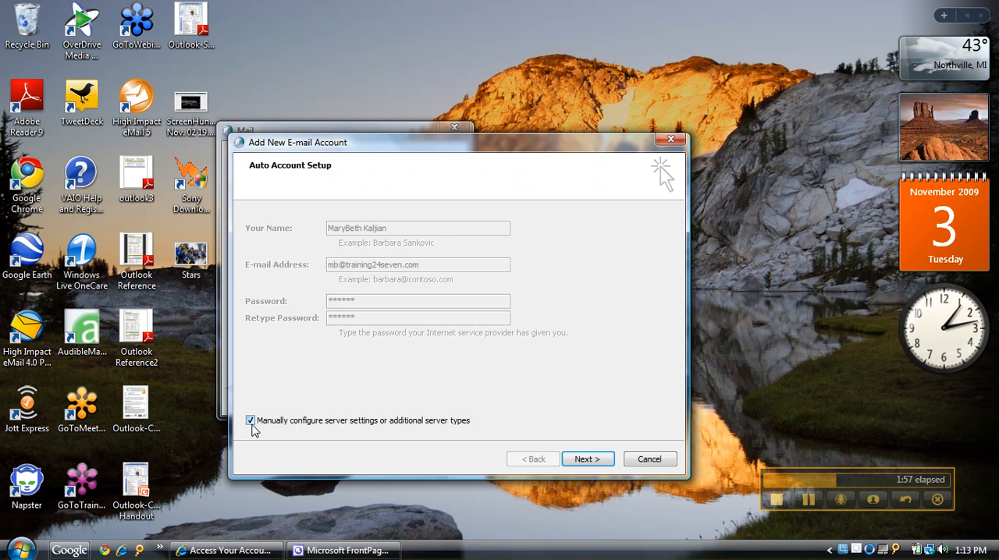
# Step: Advance past Choose E-mail Service, keeping Internet E-mail (POP, IMAP or HTTP) selected
pyautogui.click(587, 459)
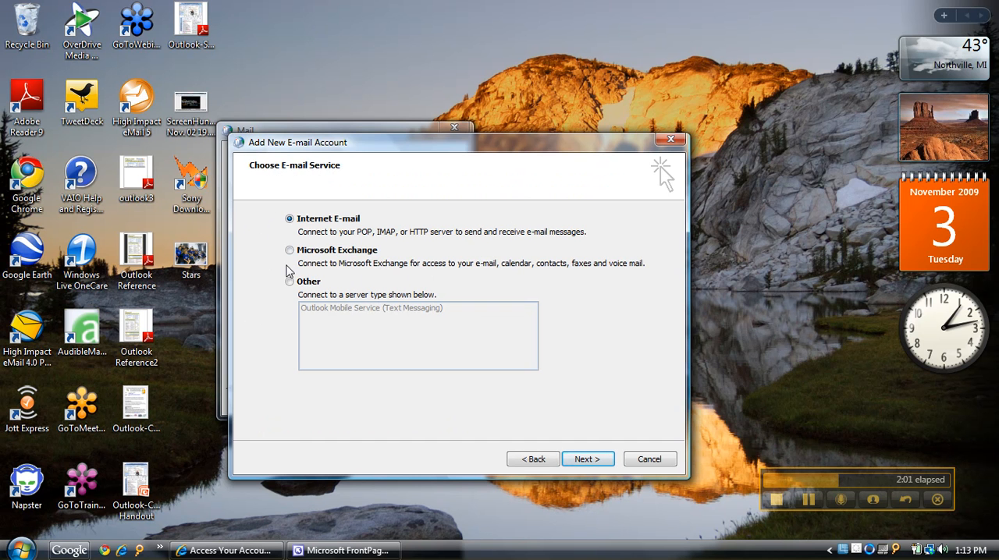
pyautogui.moveTo(323, 240)
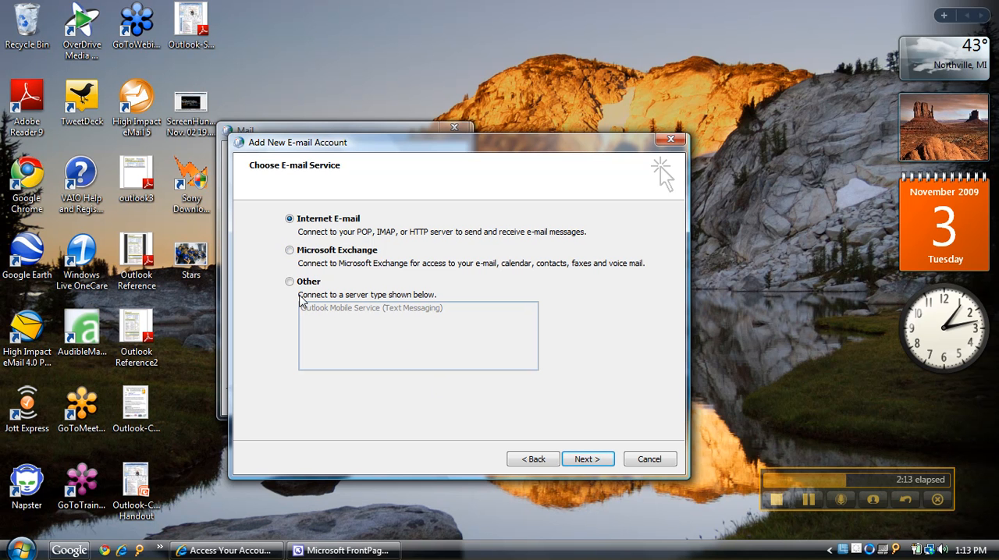
pyautogui.moveTo(368, 309)
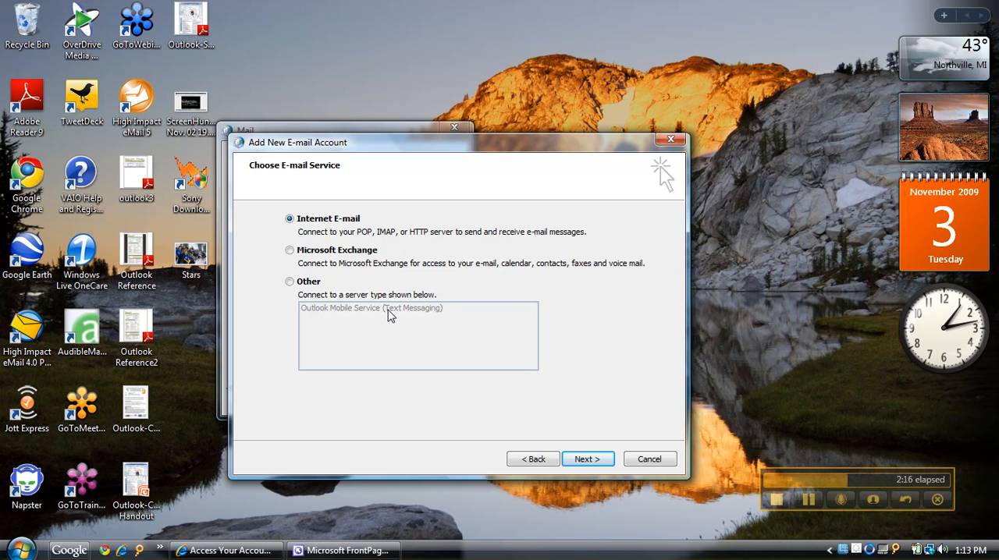
pyautogui.click(587, 458)
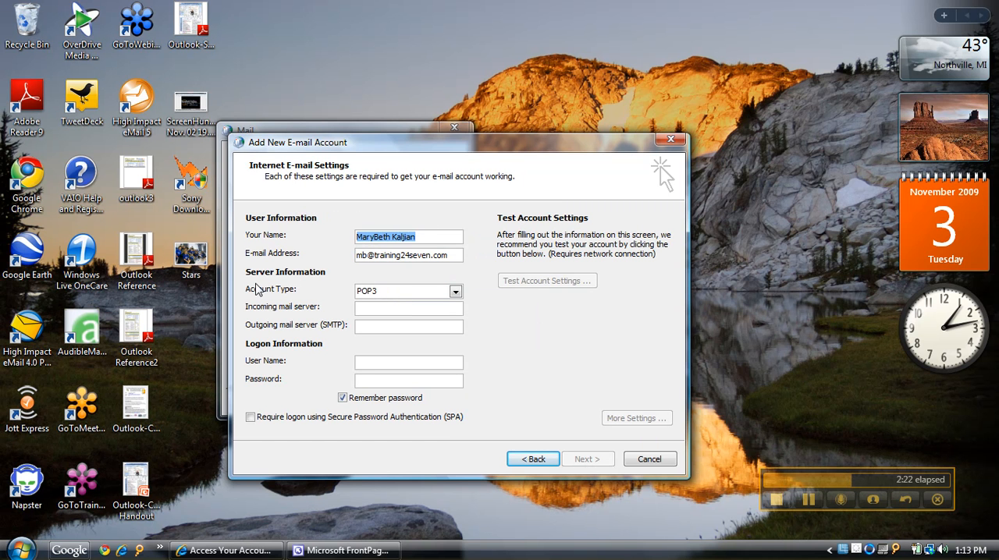
# Step: Set incoming server pop.secureserver.net and outgoing server smtpout.secureserver.net
pyautogui.click(408, 309)
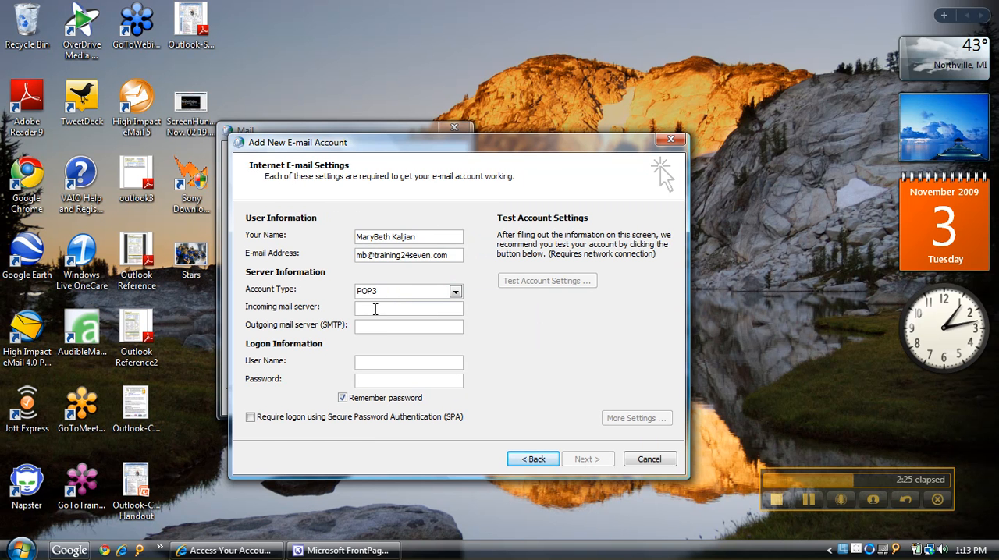
pyautogui.write('pop')
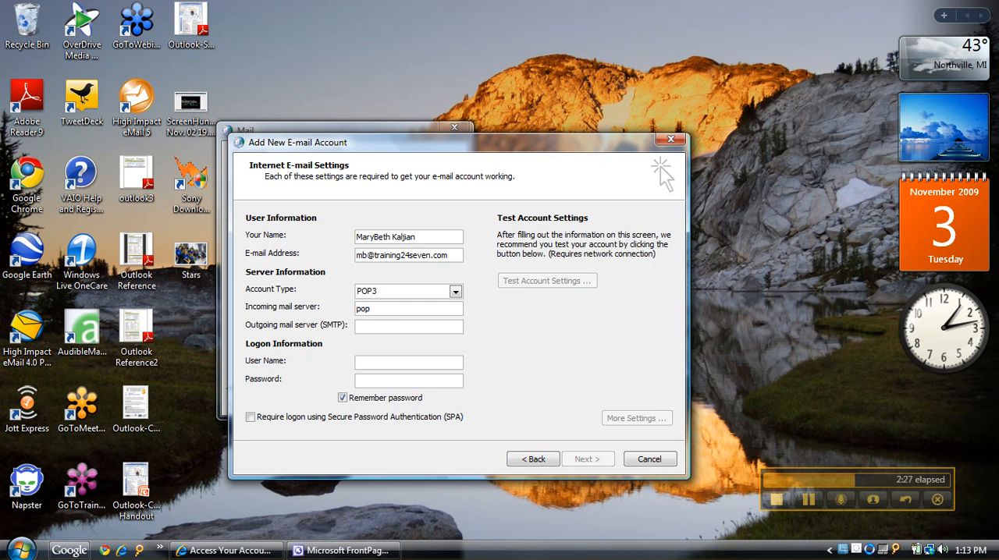
pyautogui.write('.')
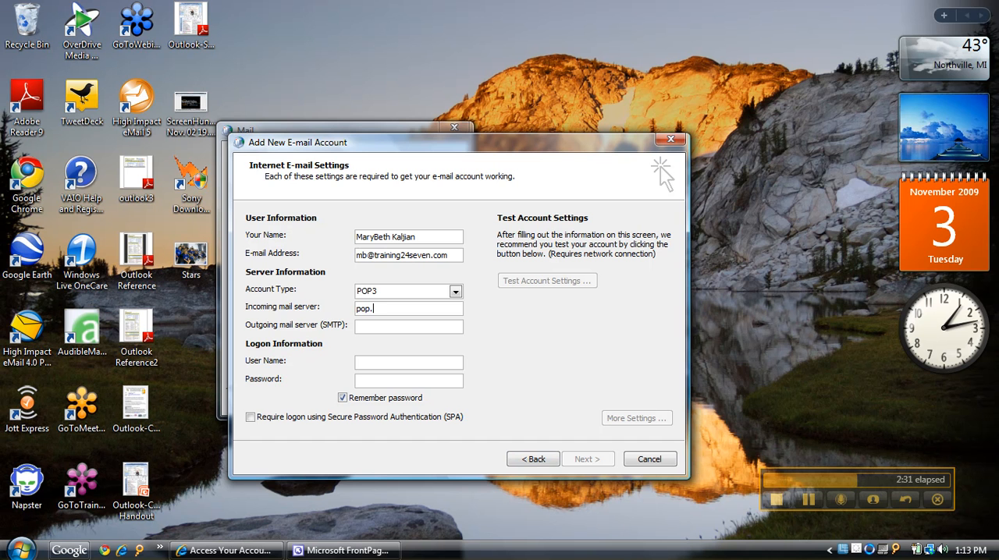
pyautogui.write('secureserver.n')
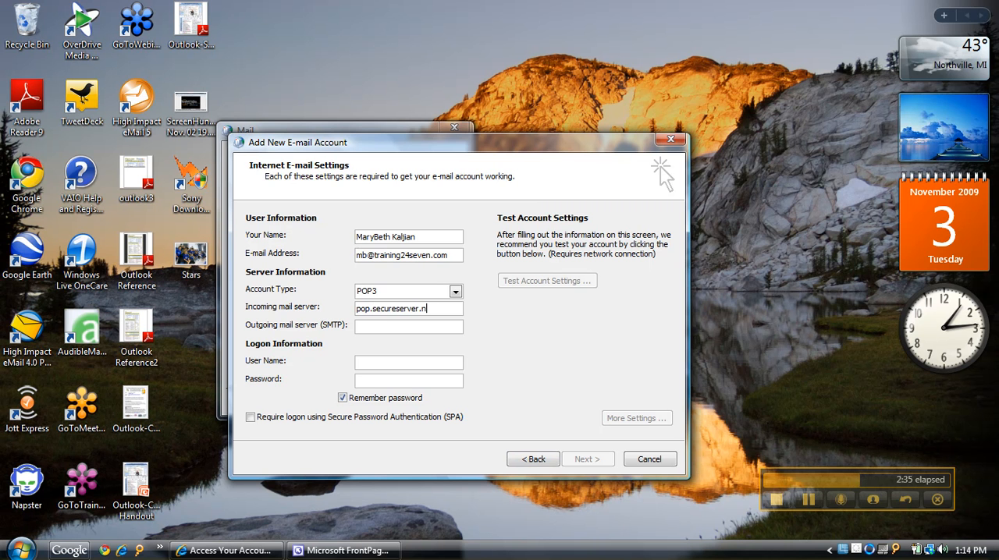
pyautogui.write('s')
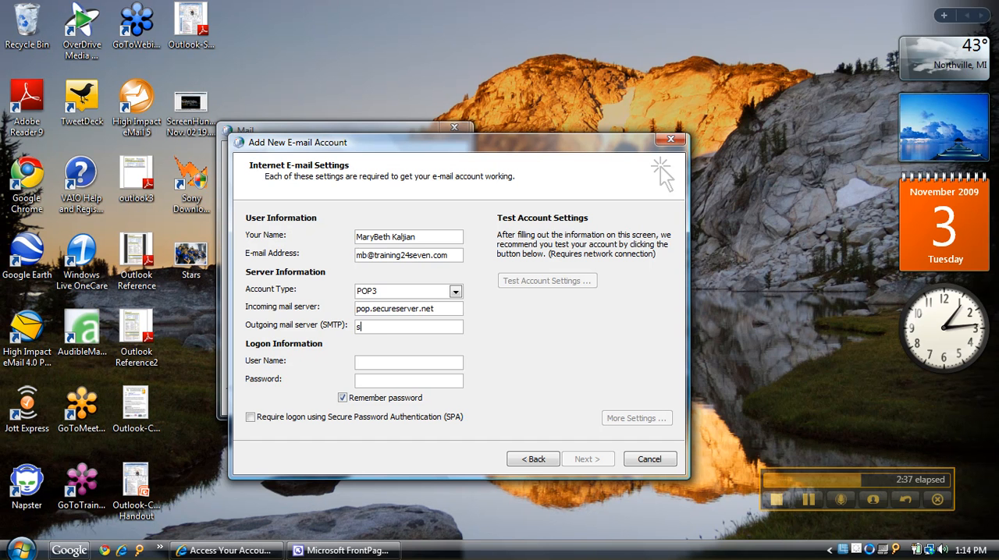
pyautogui.write('mtpout')
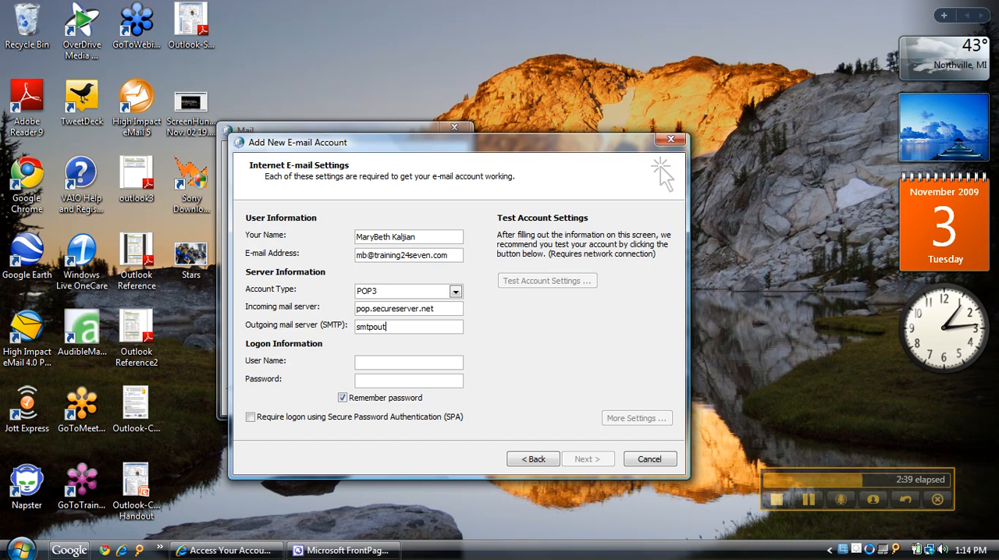
pyautogui.write('.secu')
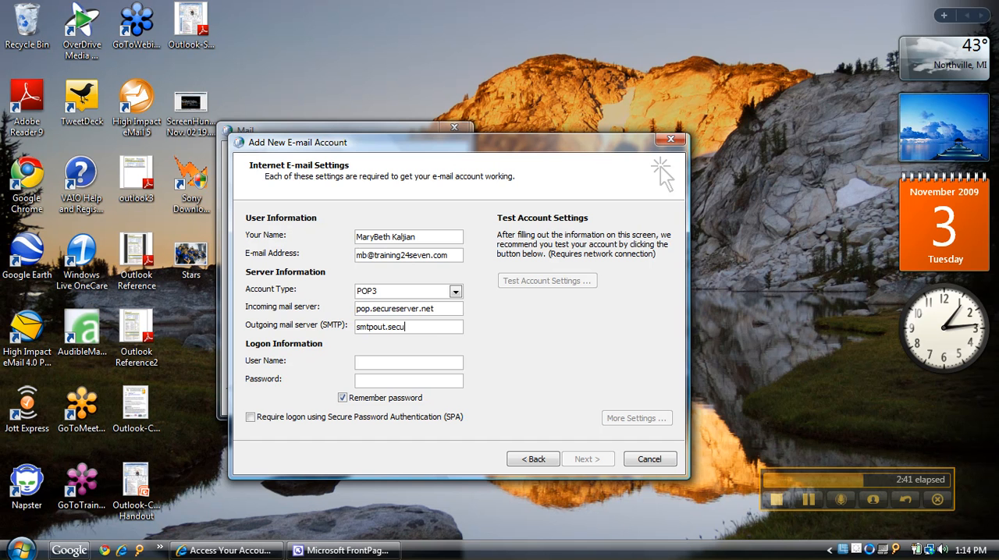
pyautogui.write('reserver.net')
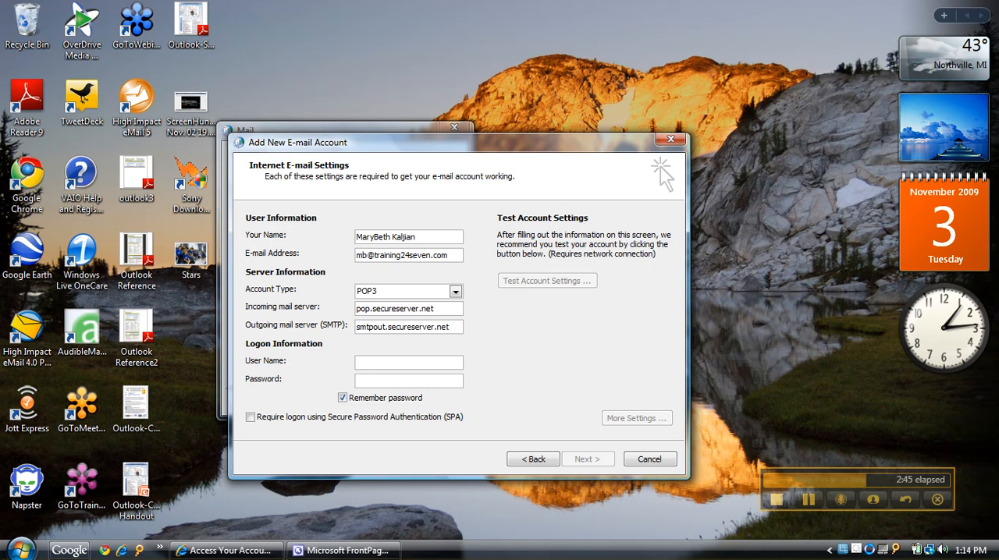
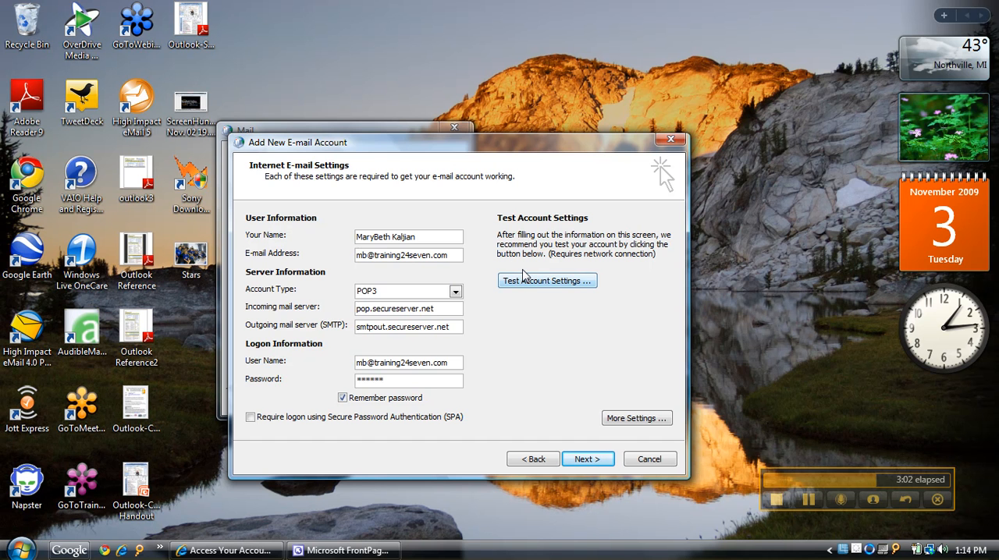
# Step: Run Test Account Settings, which fails with a 553 server error, and close the report
pyautogui.click(546, 280)
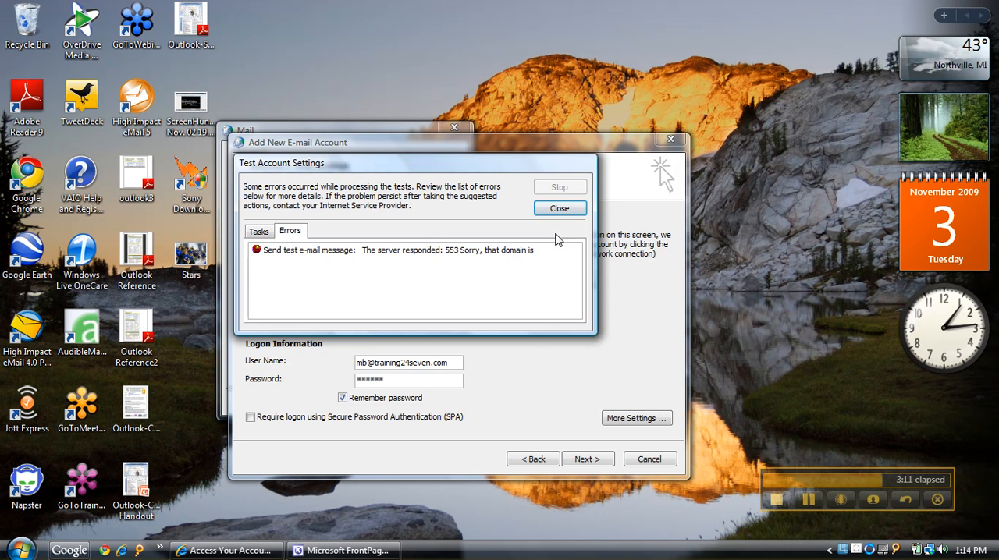
pyautogui.click(558, 208)
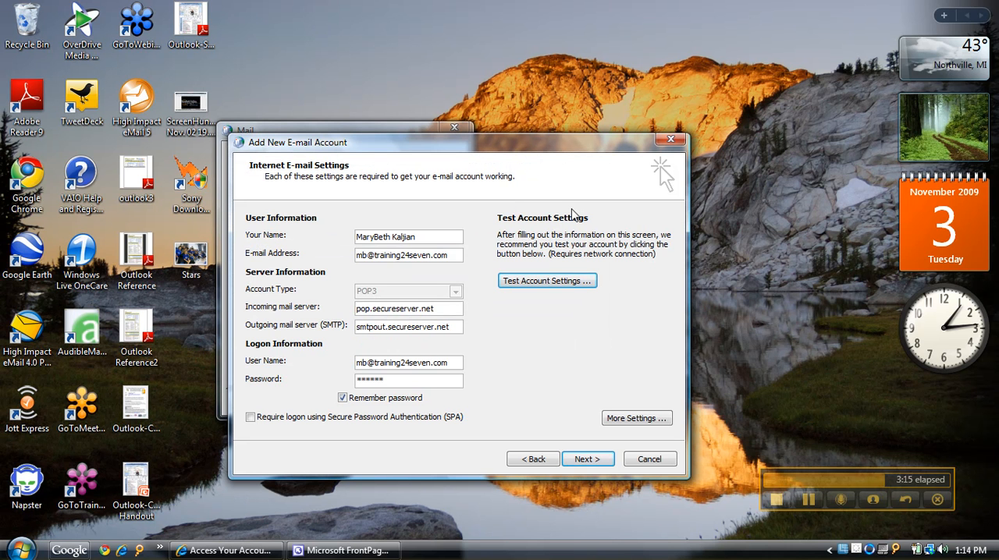
pyautogui.moveTo(559, 351)
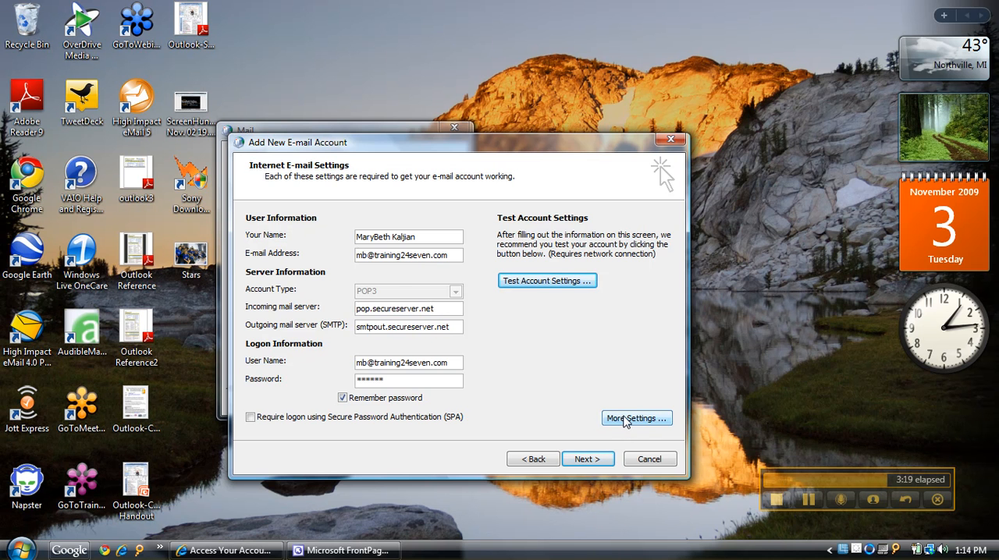
# Step: In More Settings, require outgoing server (SMTP) authentication using the incoming server's settings
pyautogui.click(637, 419)
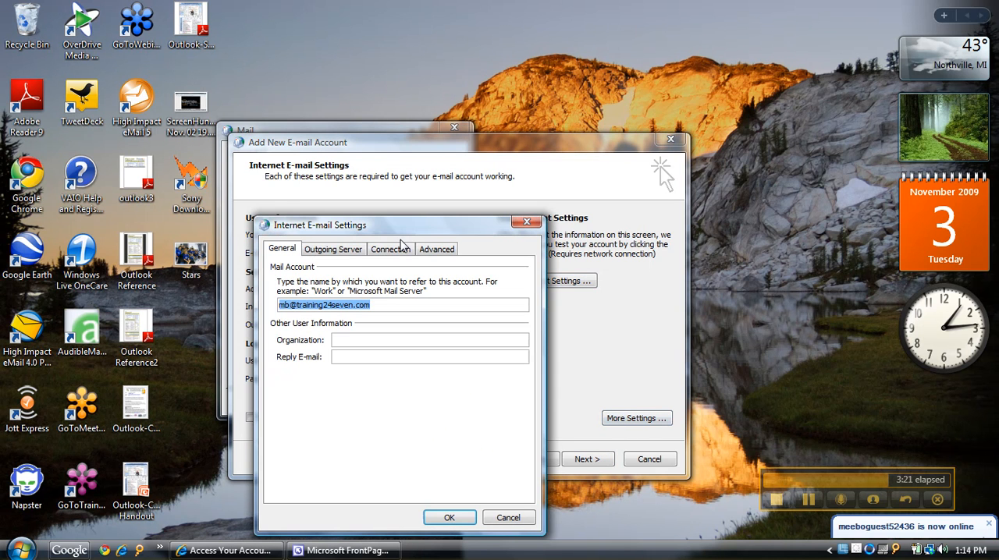
pyautogui.click(334, 248)
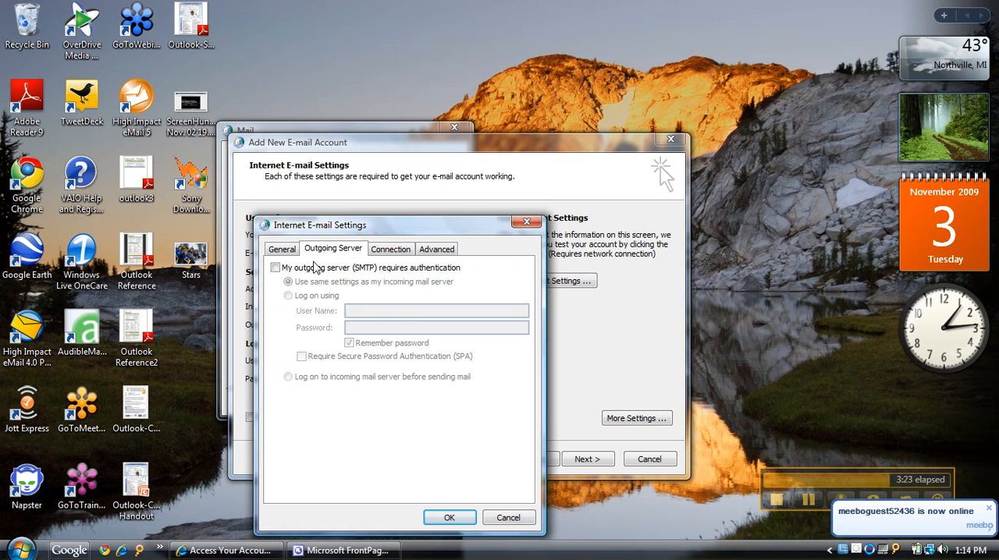
pyautogui.click(275, 268)
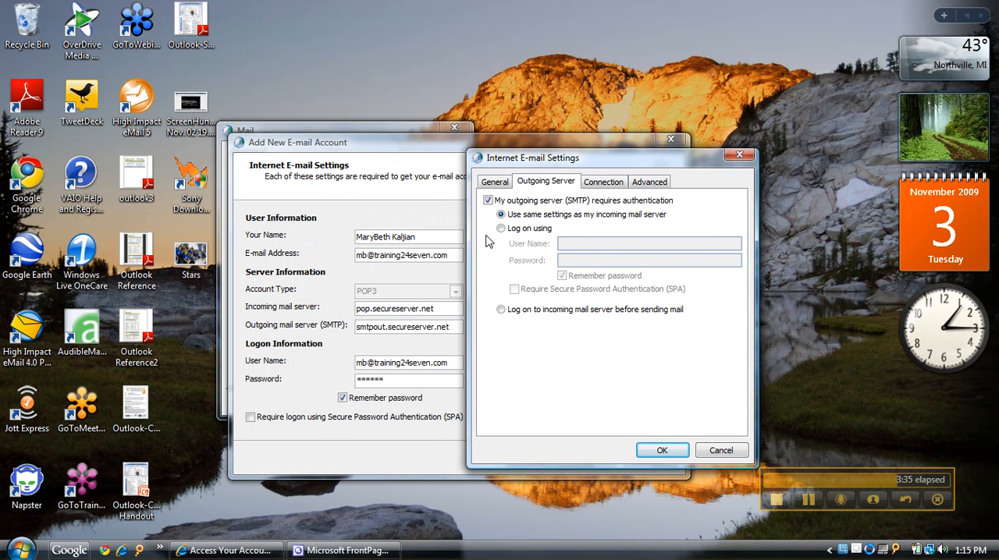
pyautogui.moveTo(406, 345)
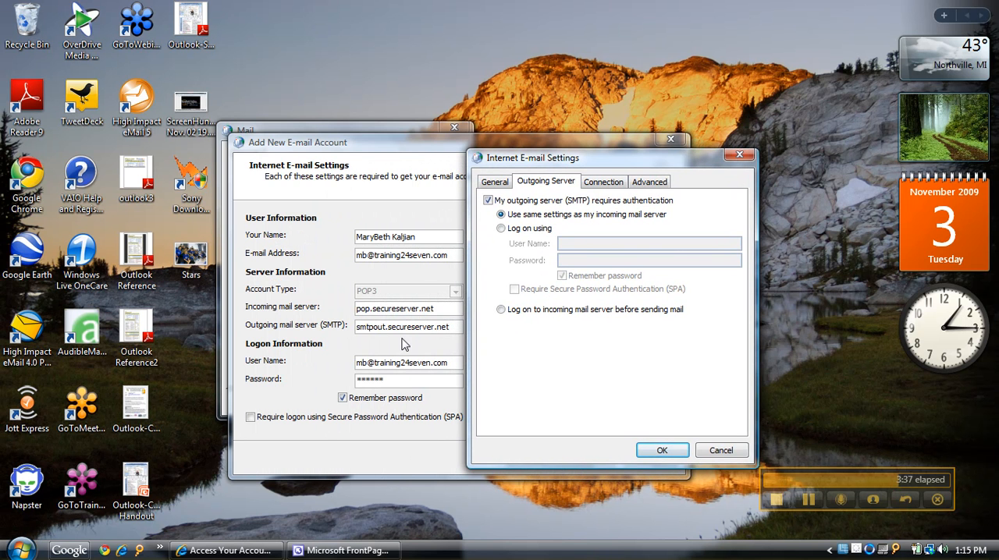
pyautogui.moveTo(421, 335)
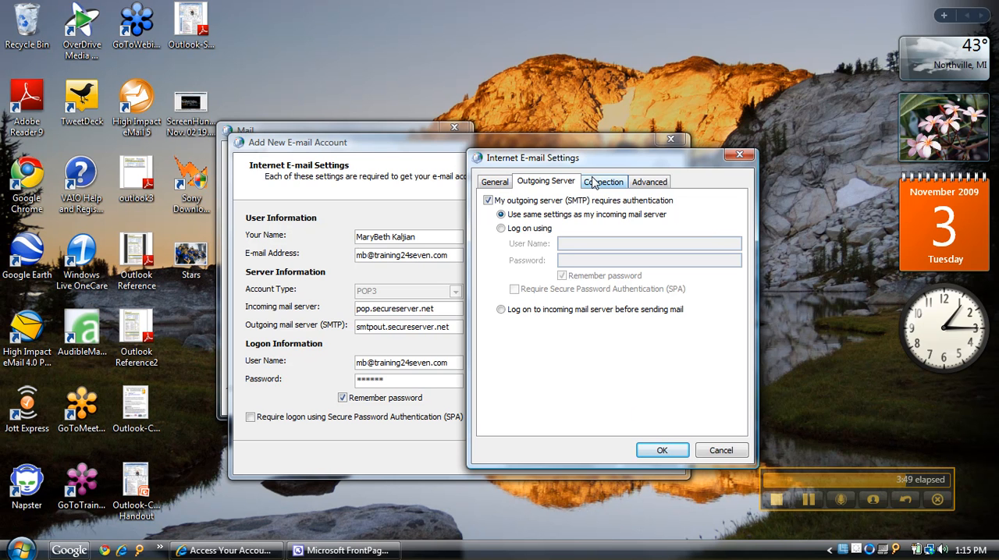
# Step: On Advanced, leave a copy of messages on the server, removed after 90 days, and confirm OK
pyautogui.click(649, 181)
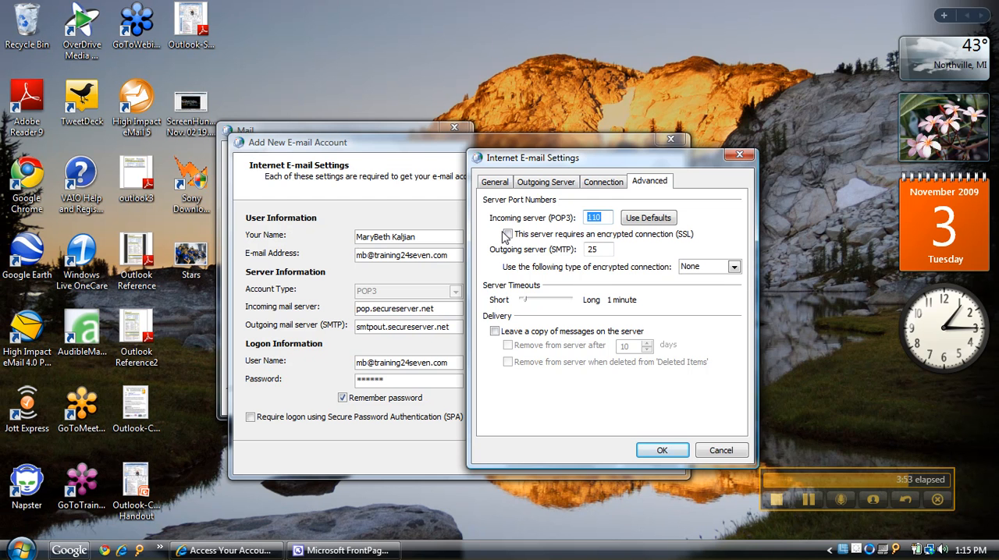
pyautogui.click(494, 331)
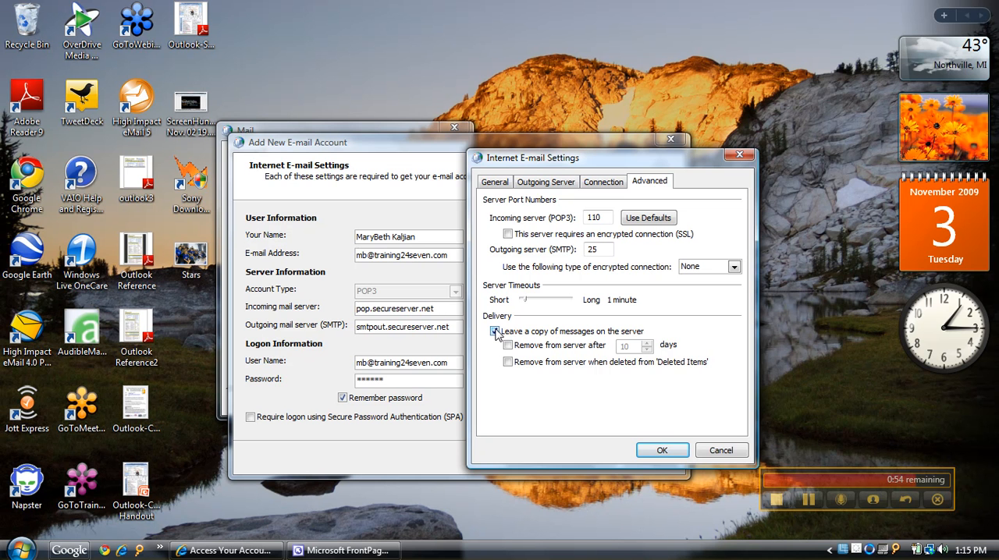
pyautogui.click(494, 331)
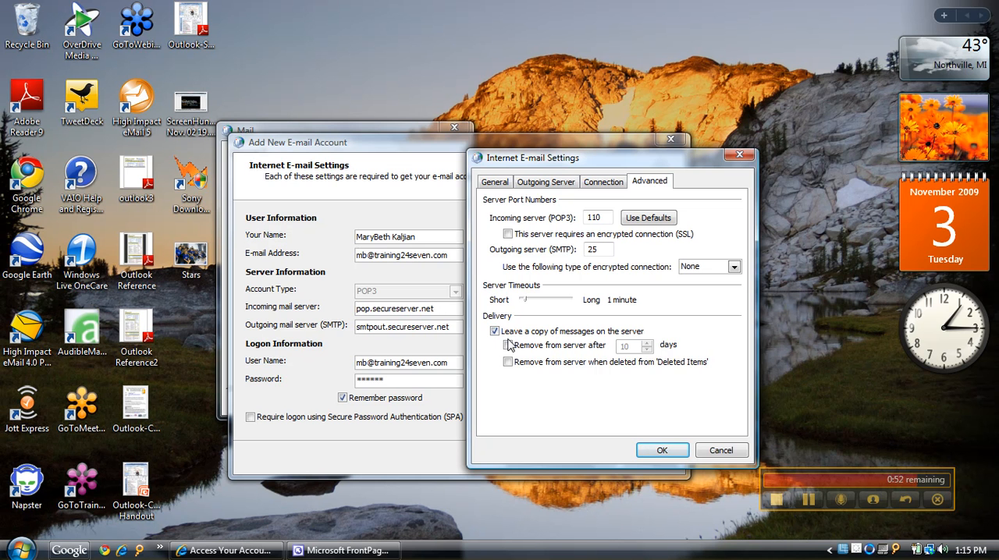
pyautogui.click(509, 344)
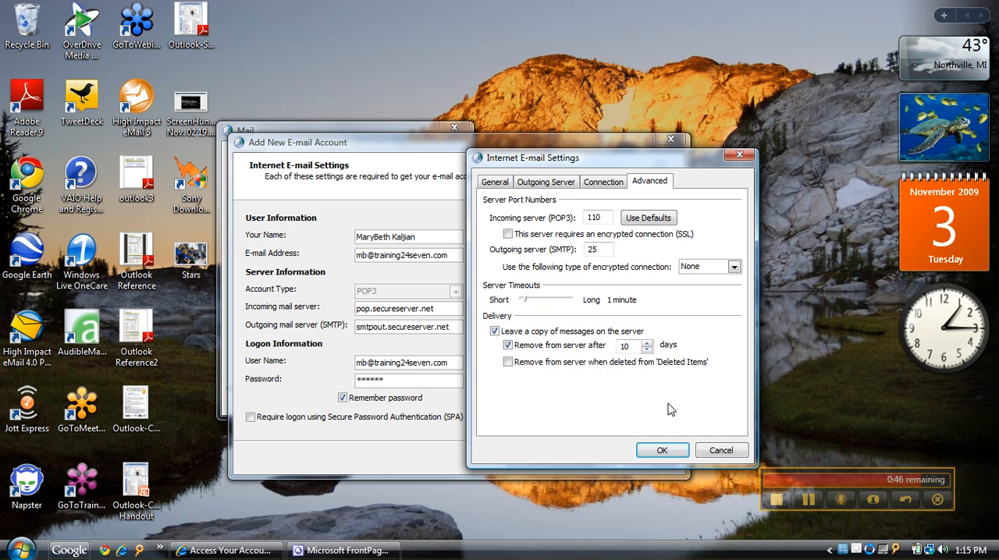
pyautogui.moveTo(659, 384)
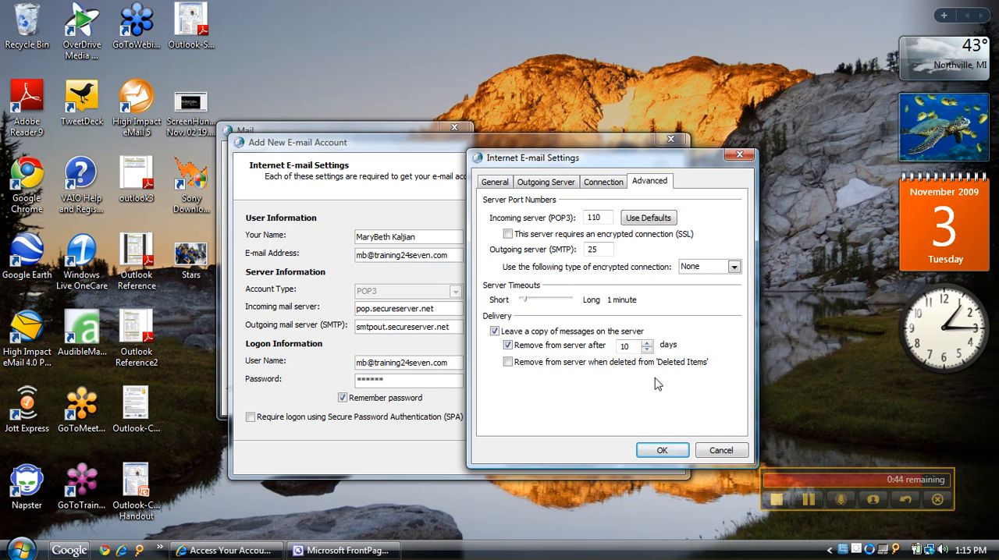
pyautogui.moveTo(652, 387)
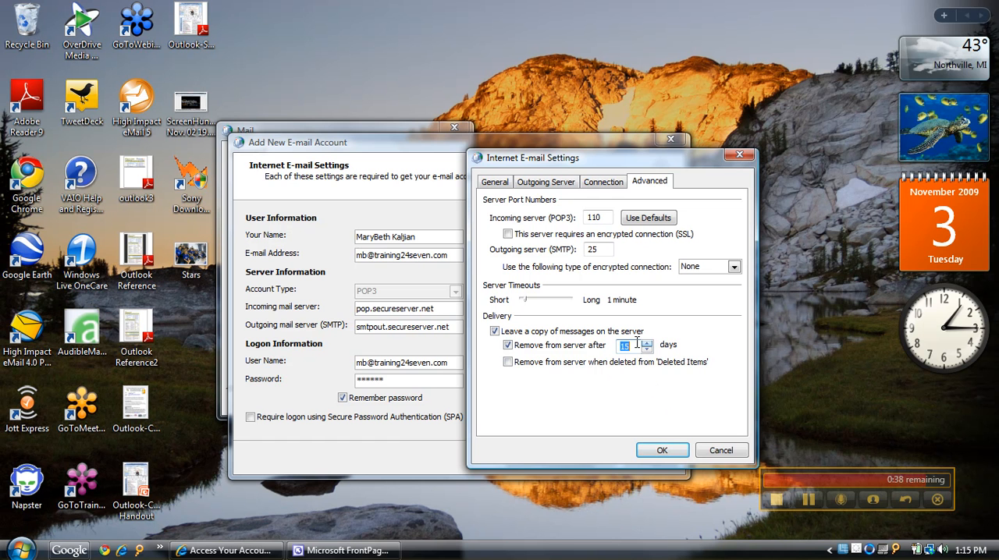
pyautogui.click(646, 342)
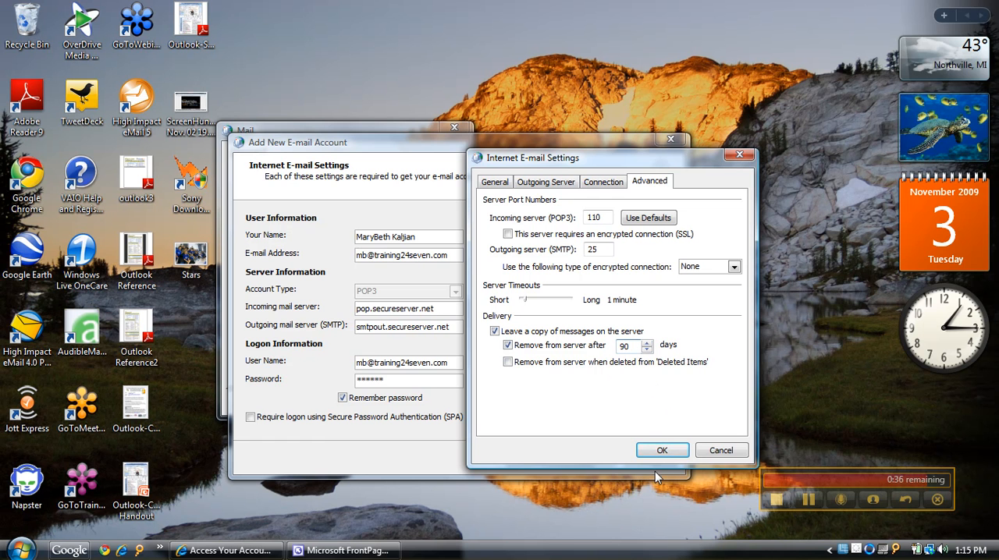
pyautogui.click(662, 450)
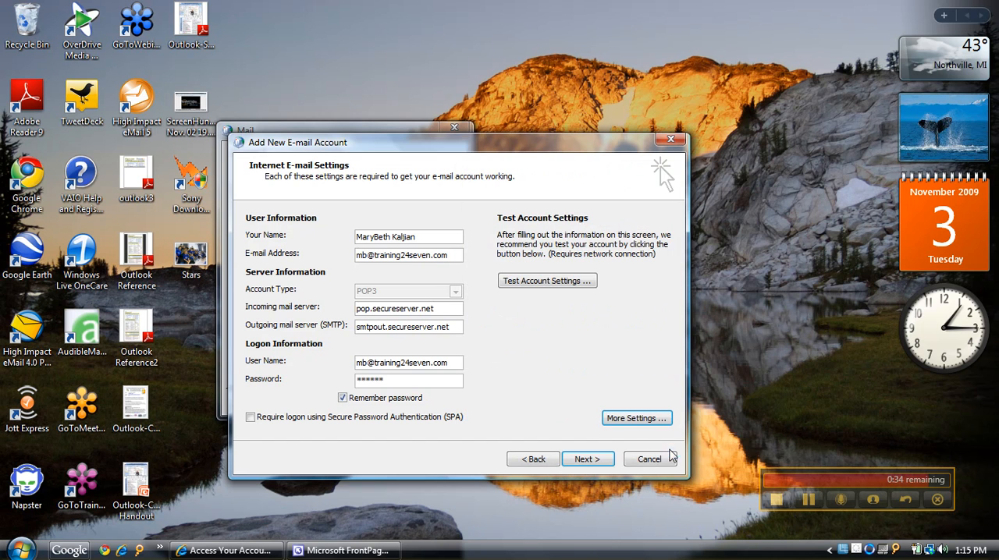
# Step: Rerun Test Account Settings so all tests complete successfully, then close the report
pyautogui.click(547, 281)
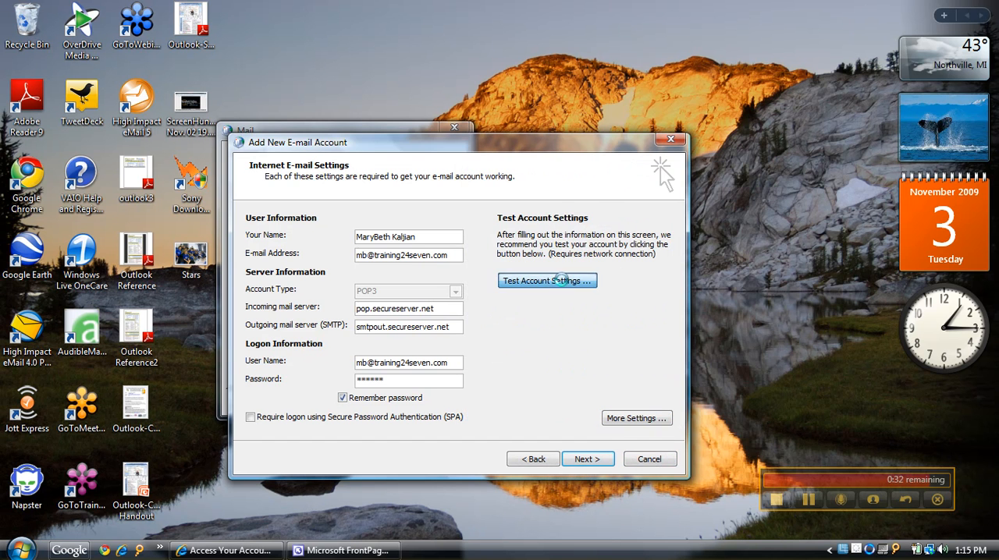
pyautogui.click(546, 281)
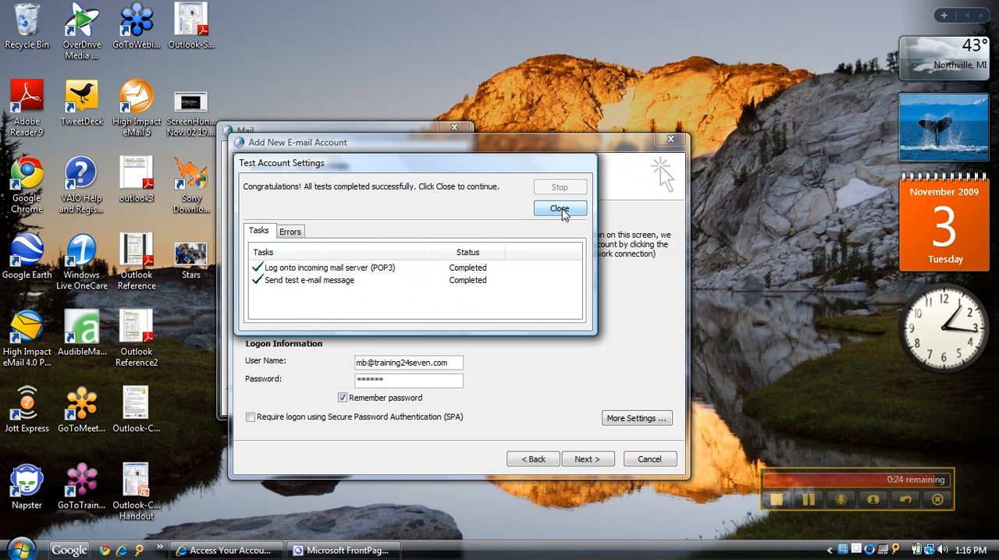
pyautogui.click(559, 209)
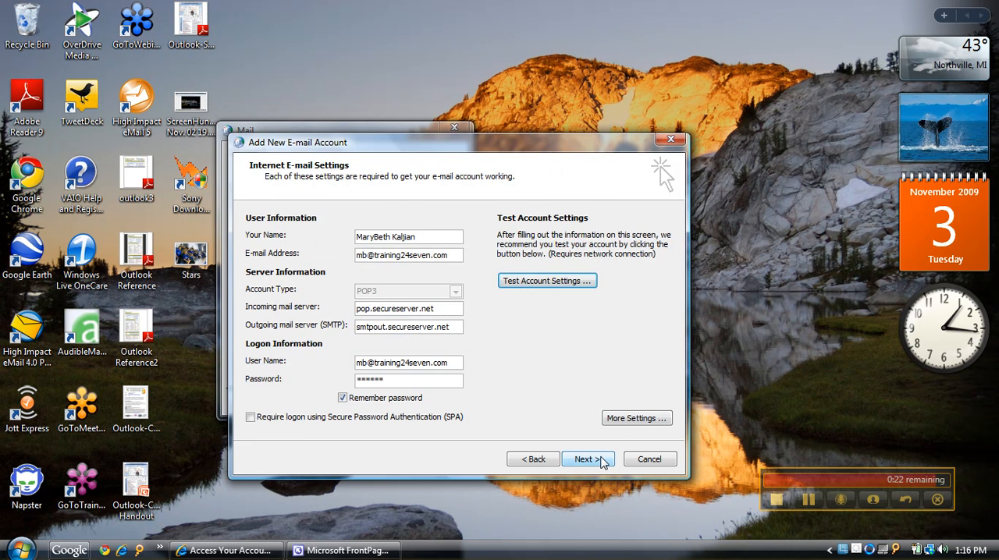